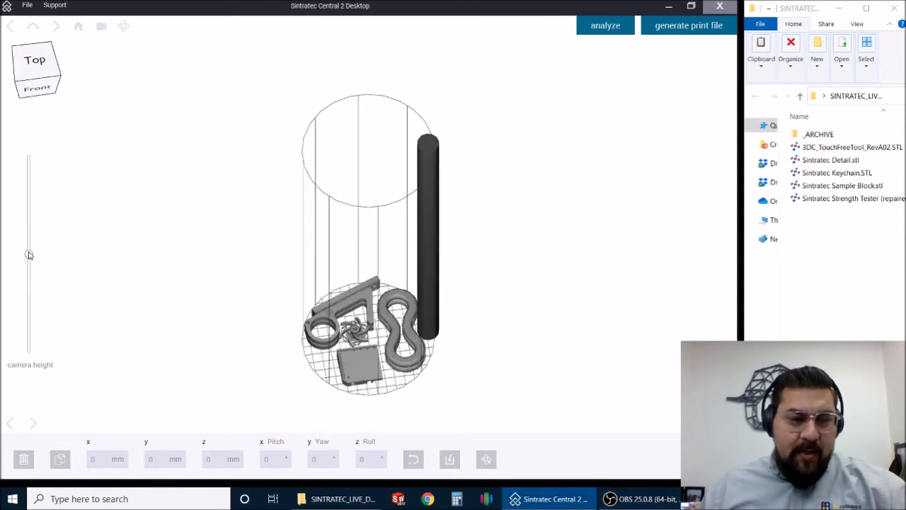
- Clear the plate for a new job and load the sample block, detail piece, strength tester and rod
left_click_drag(29, 255, 29, 351)
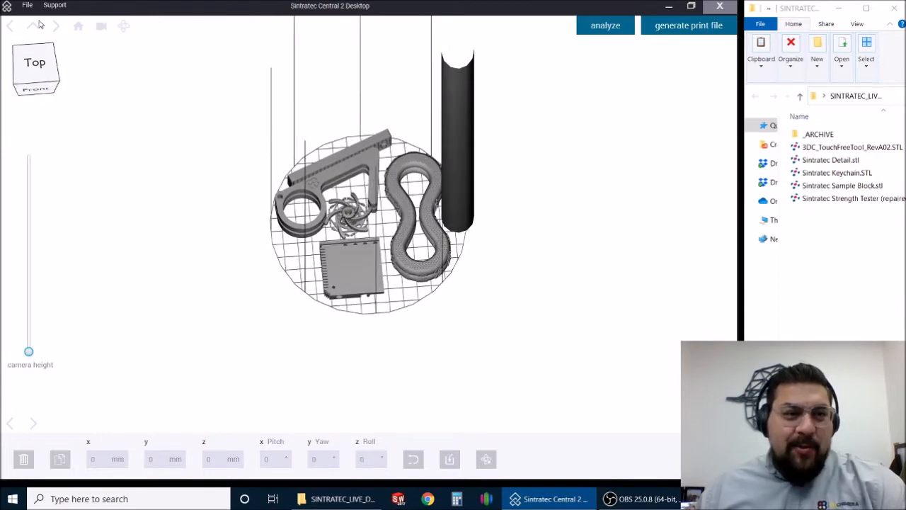
left_click_drag(28, 351, 29, 254)
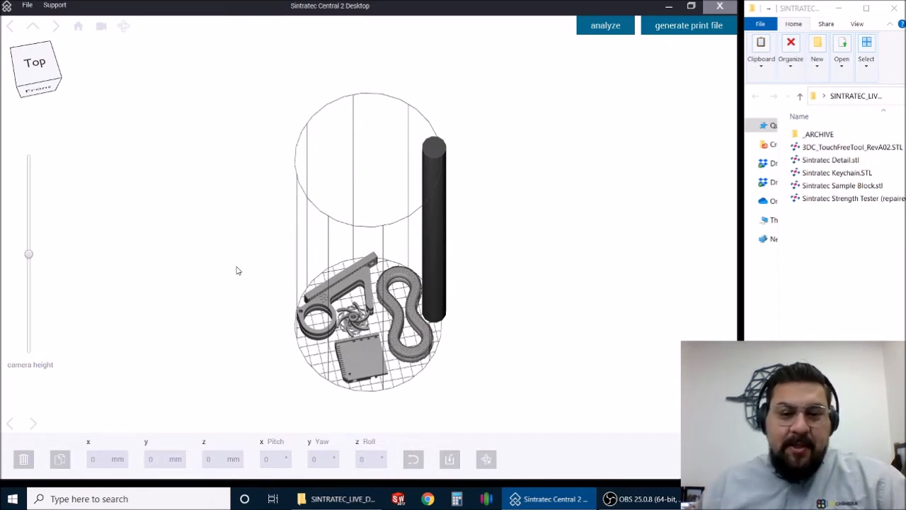
left_click(404, 319)
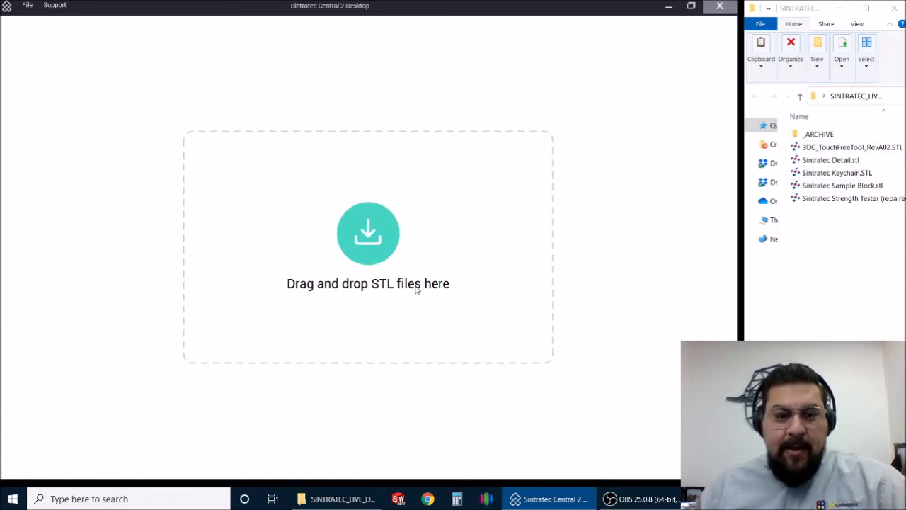
mouse_move(573, 274)
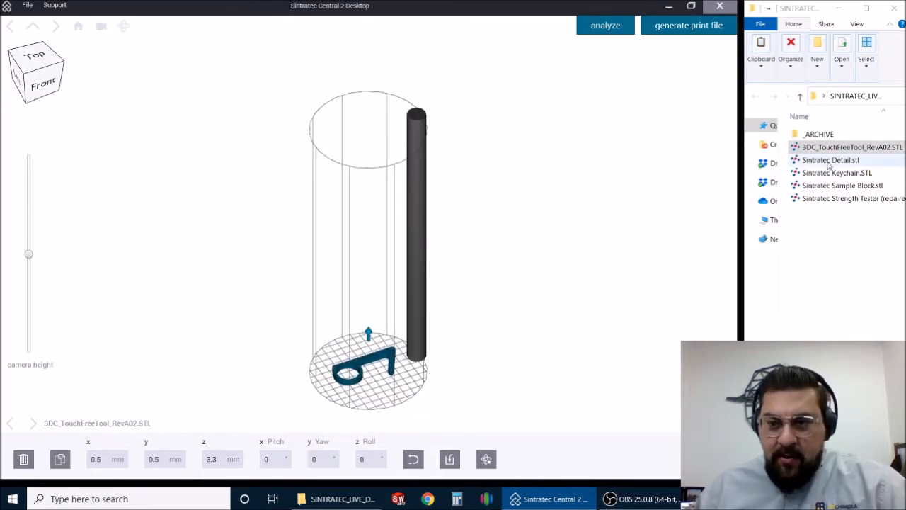
left_click(831, 159)
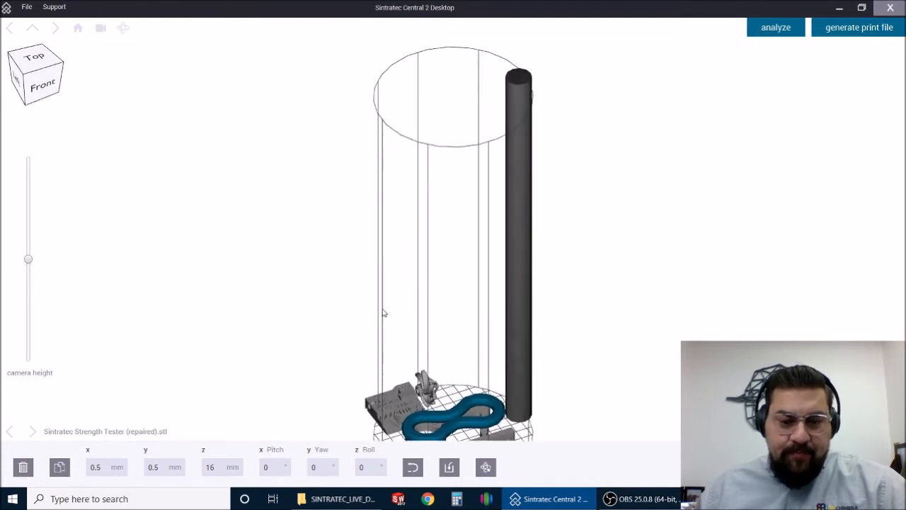
- Lower the camera height to look down onto the plate
left_click_drag(28, 259, 28, 312)
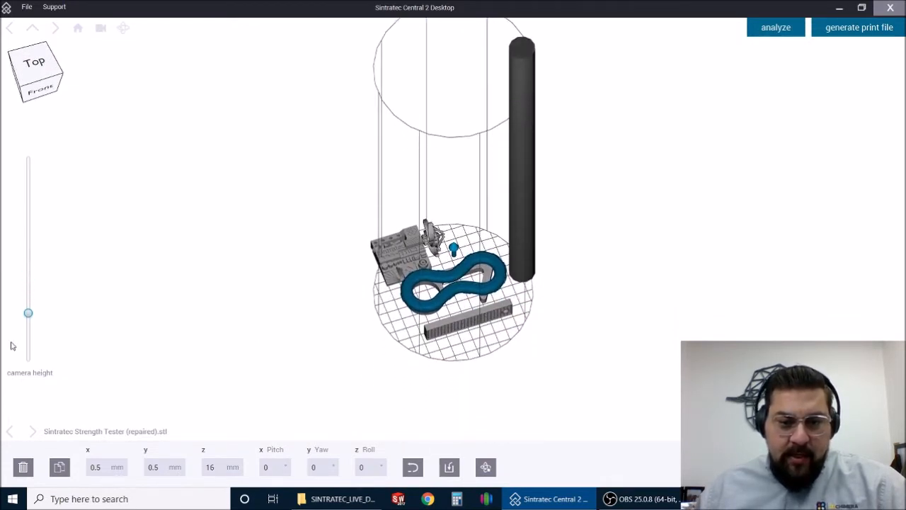
left_click_drag(29, 312, 28, 346)
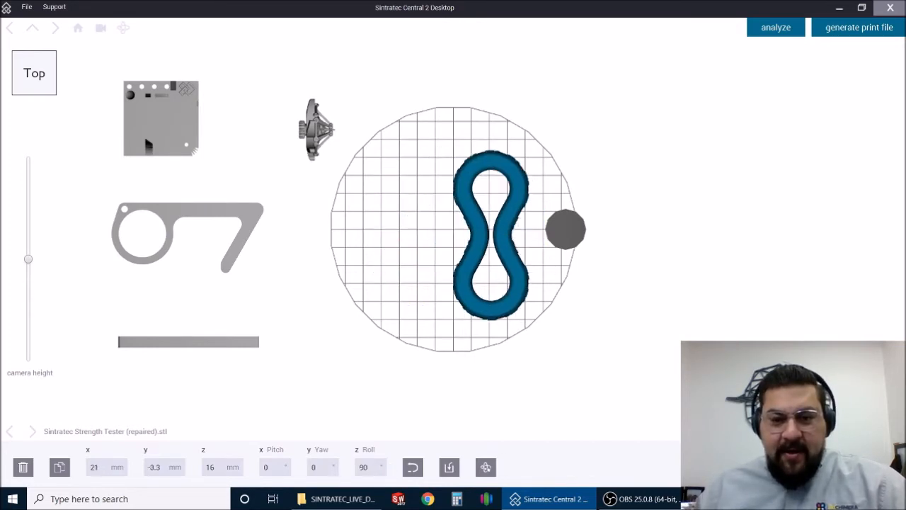
- Drag the Strength Tester right until it sits against the round rod
left_click_drag(489, 227, 513, 227)
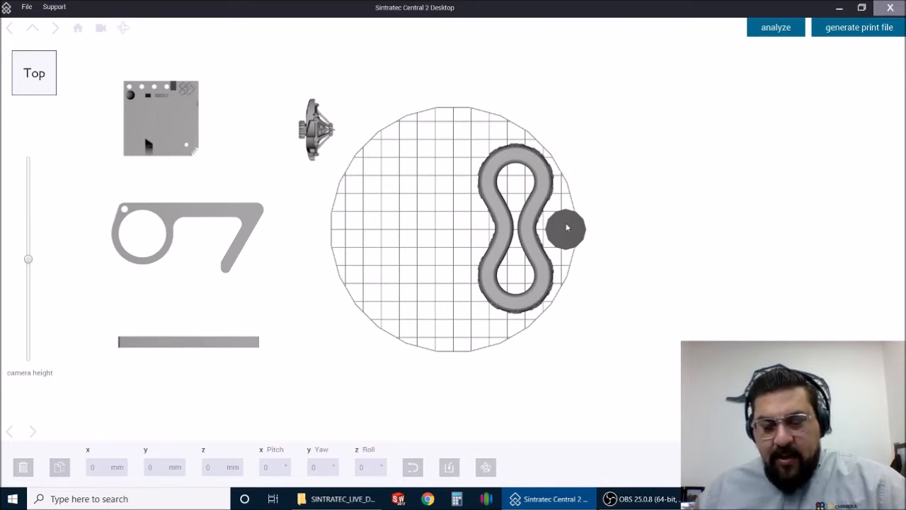
mouse_move(573, 225)
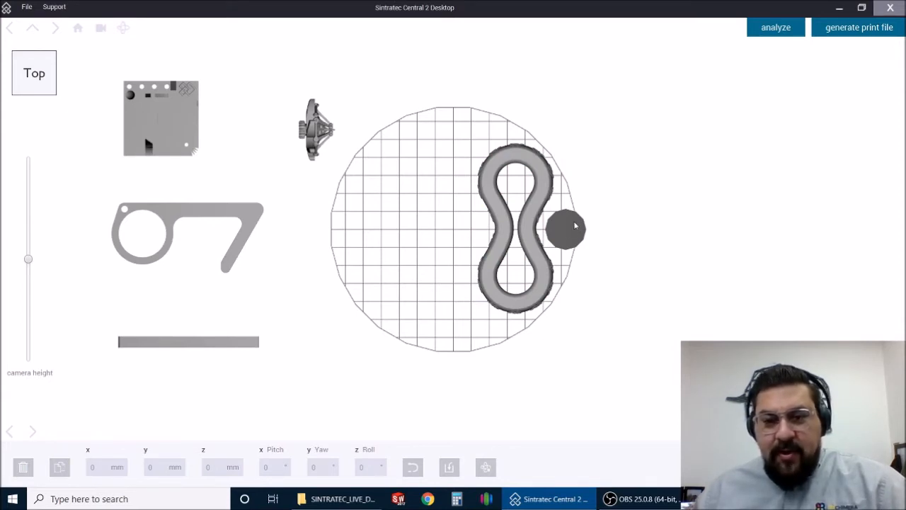
mouse_move(569, 227)
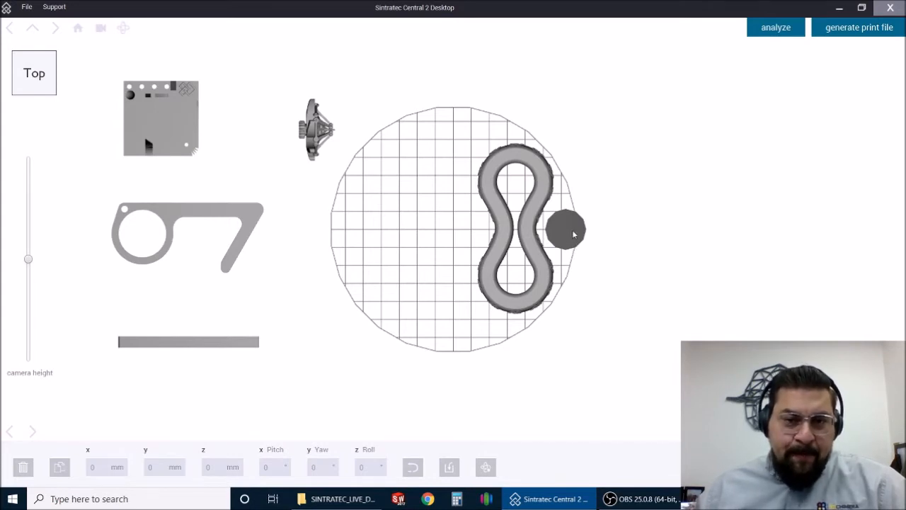
mouse_move(574, 257)
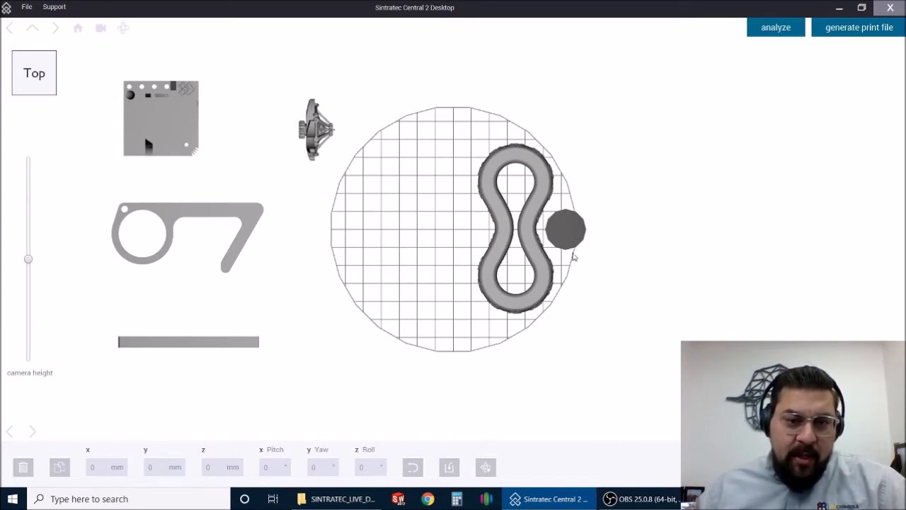
mouse_move(456, 356)
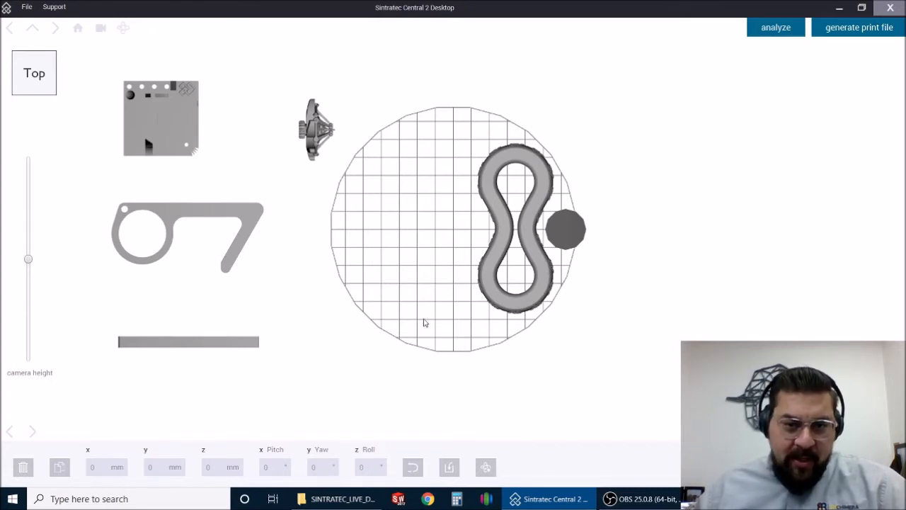
mouse_move(567, 242)
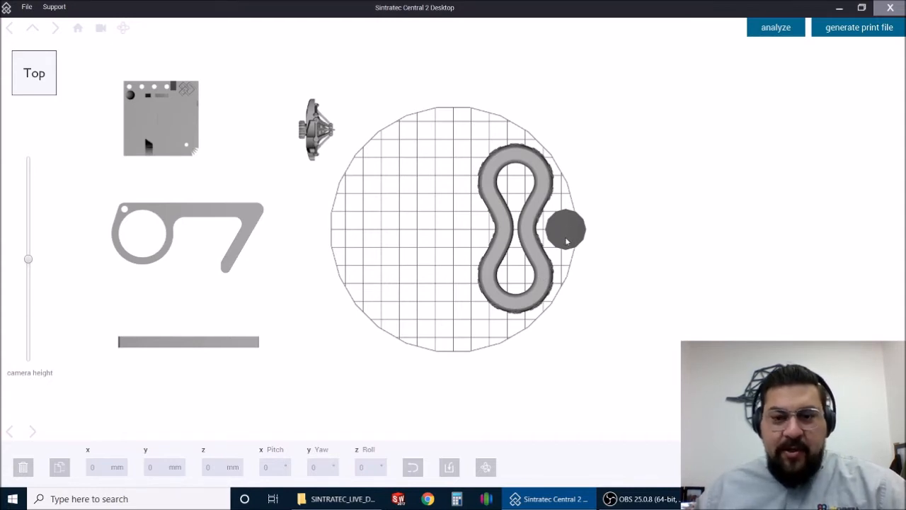
mouse_move(566, 232)
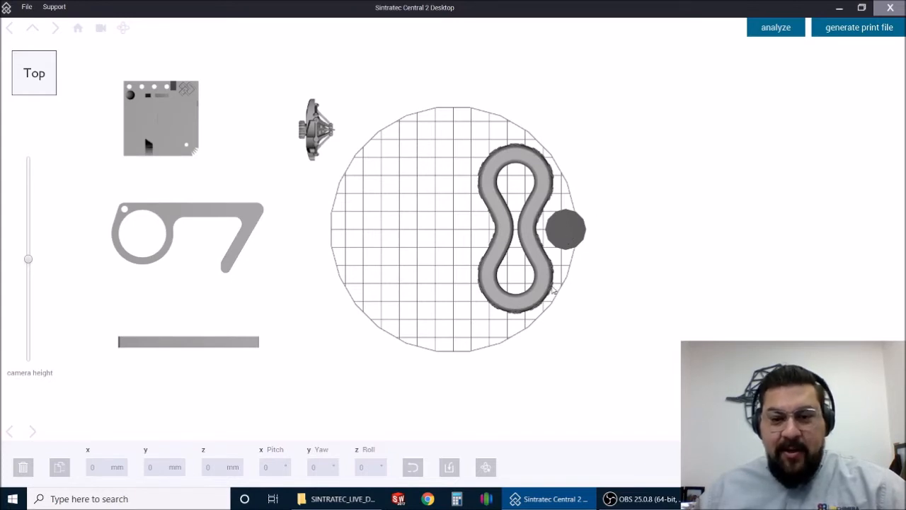
mouse_move(625, 314)
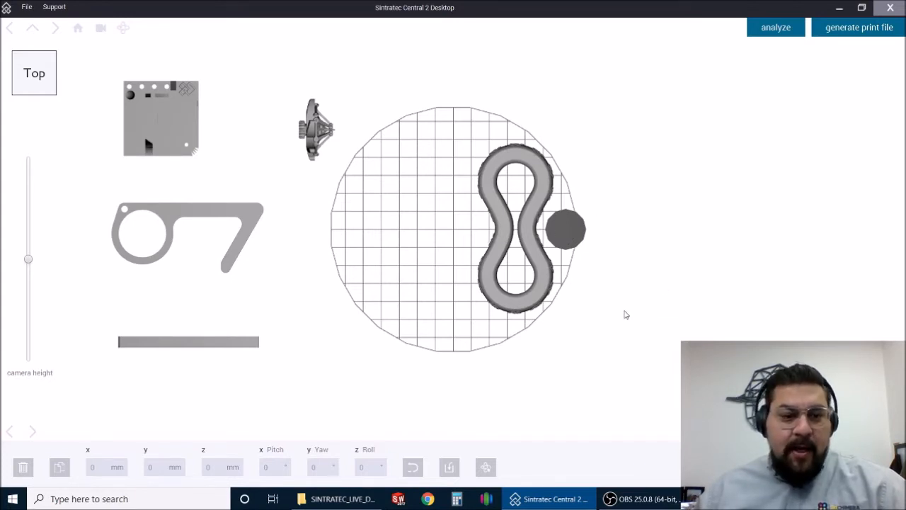
- Check the layout from an angled view, then return to the Top view
left_click(161, 118)
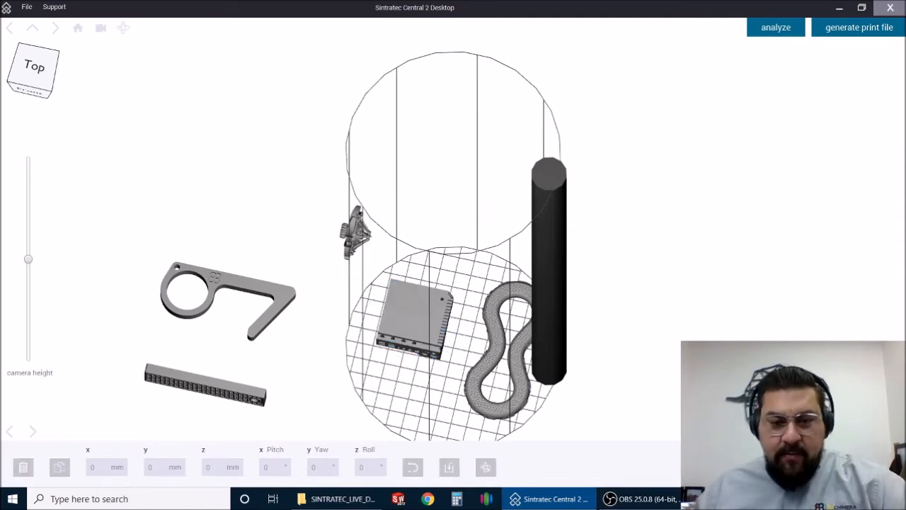
mouse_move(49, 29)
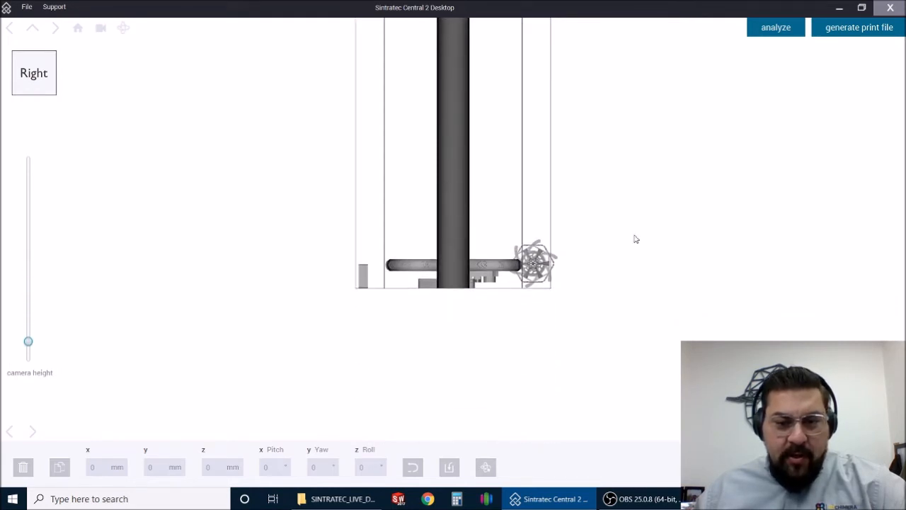
left_click(55, 29)
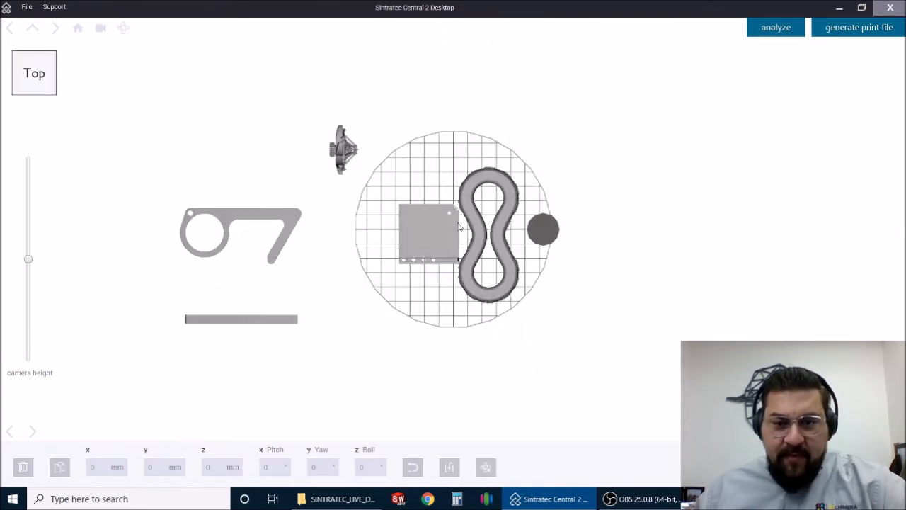
- Move the Sample Block toward the plate's bottom and turn the touch-free tool diagonally
left_click(496, 237)
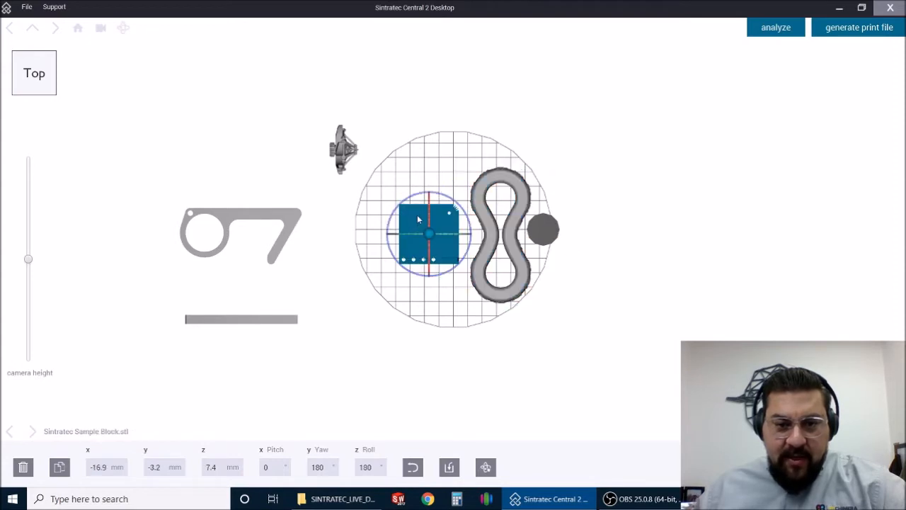
left_click_drag(427, 234, 433, 285)
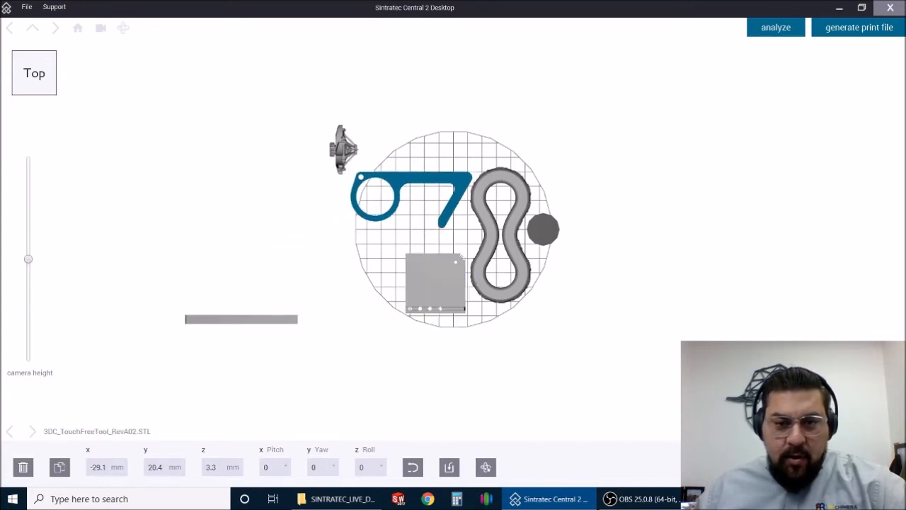
left_click(409, 198)
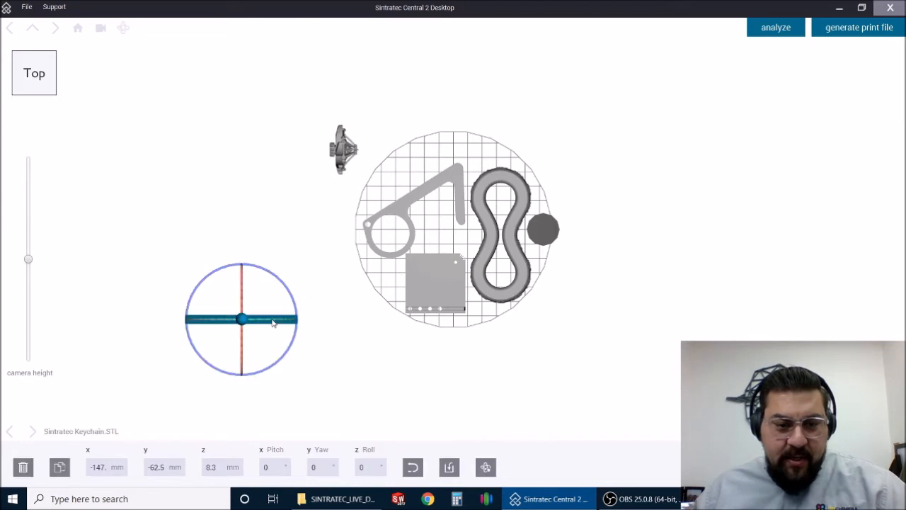
- Drag the Keychain onto the plate, lying diagonally beside the touch-free tool
left_click_drag(241, 318, 470, 116)
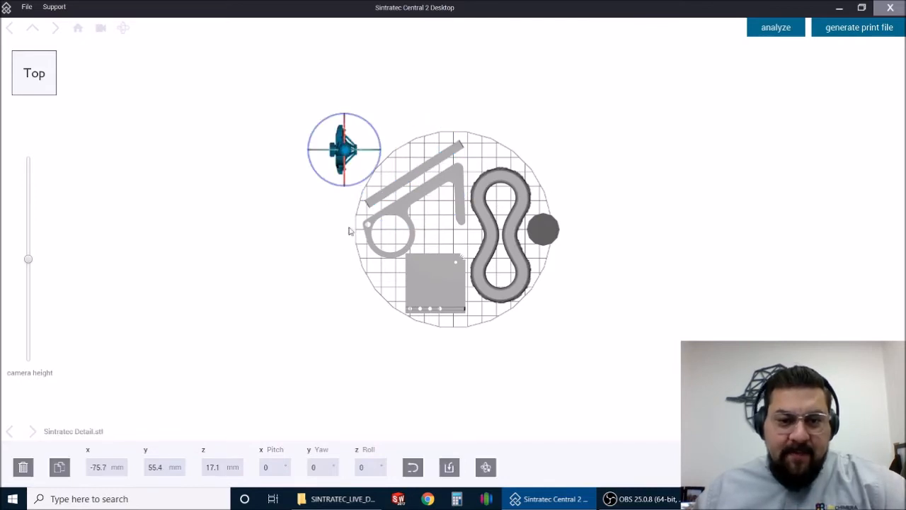
mouse_move(329, 203)
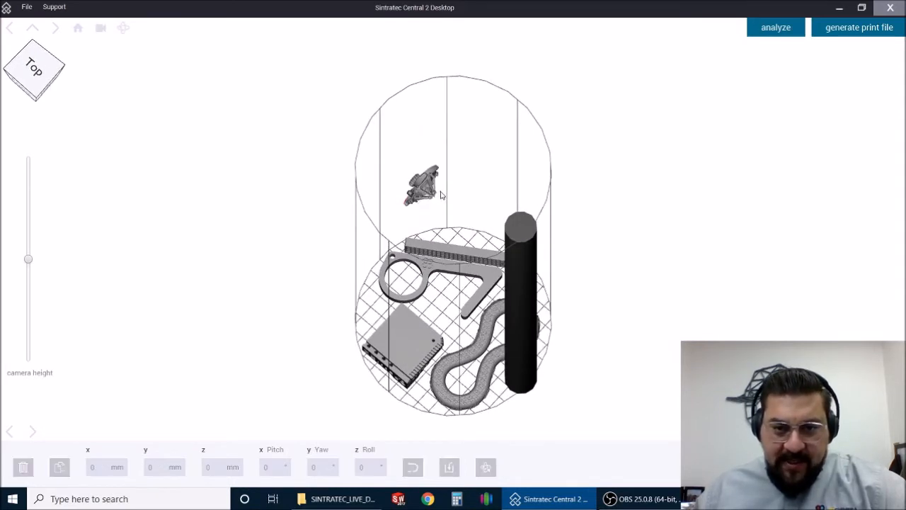
- Select the Detail part, set its yaw to 90, and reframe the view on the cylinder
left_click(421, 186)
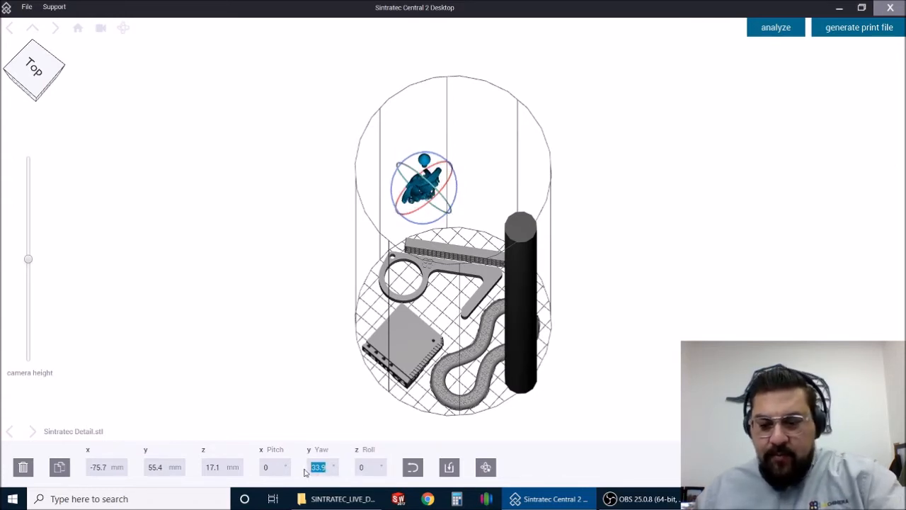
type("90")
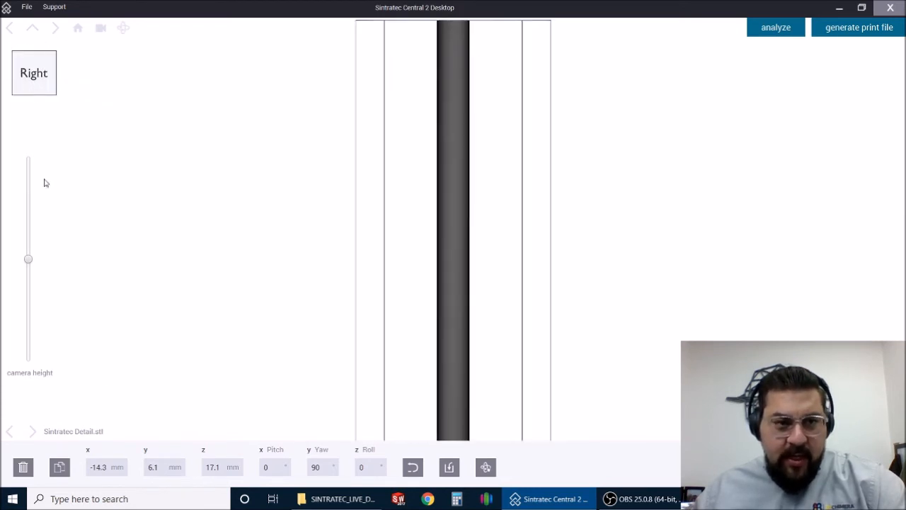
left_click_drag(28, 260, 28, 271)
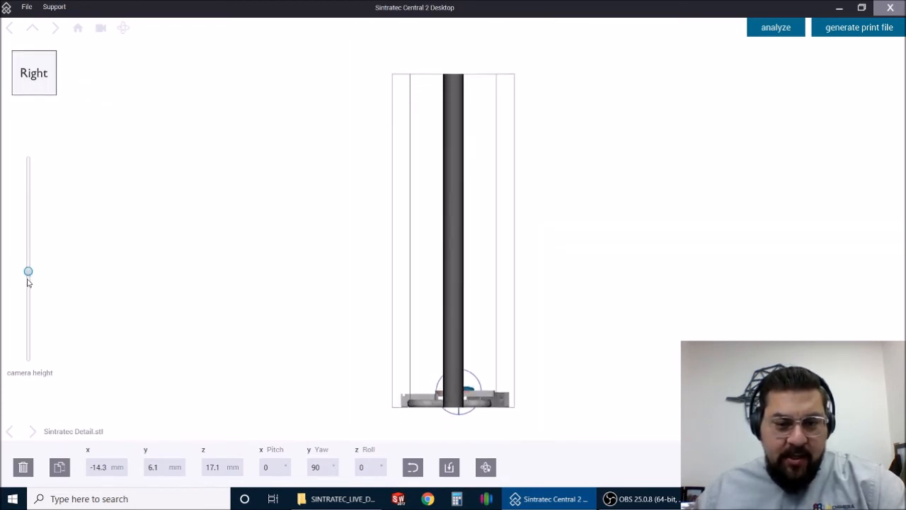
left_click_drag(29, 271, 28, 316)
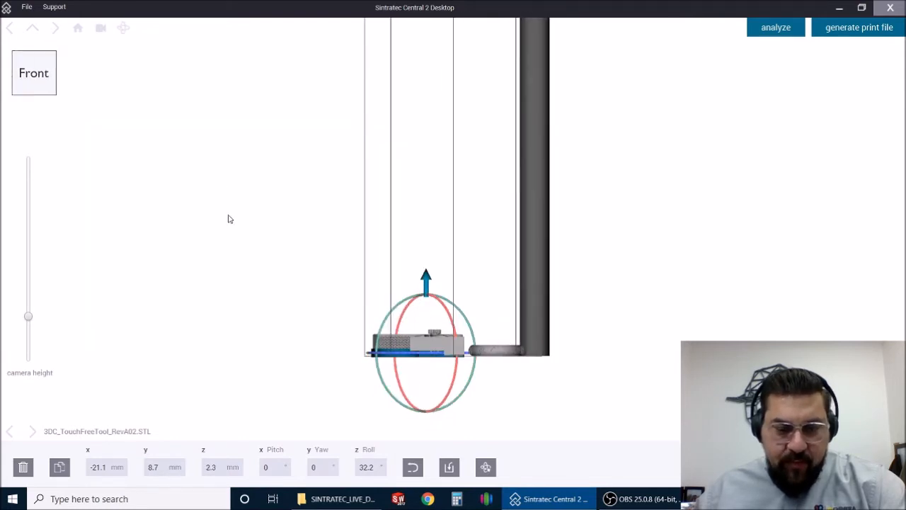
mouse_move(175, 128)
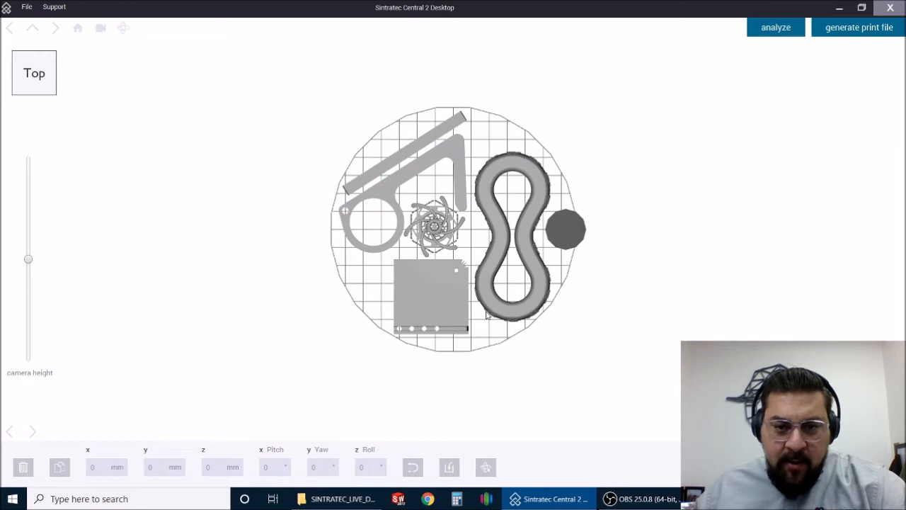
mouse_move(604, 377)
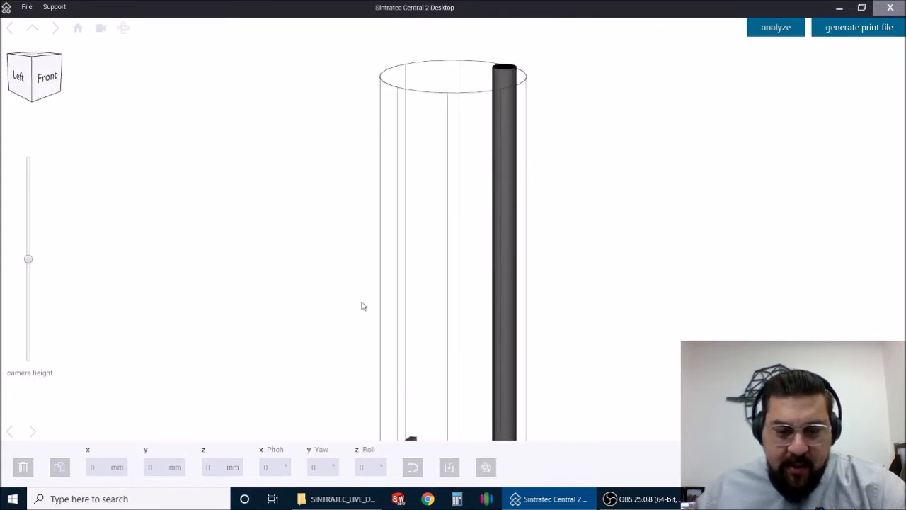
- Orbit around the build cylinder to view the raised touch-free tool
left_click_drag(28, 259, 29, 353)
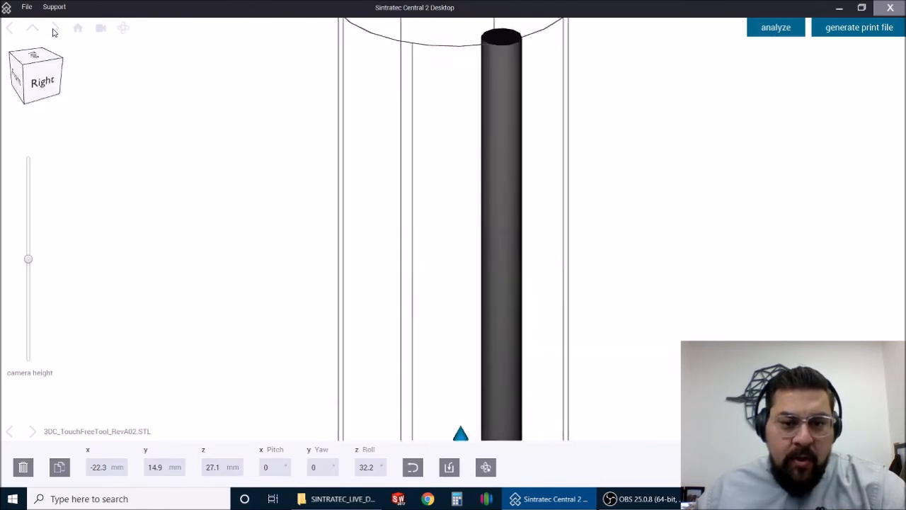
left_click_drag(28, 258, 28, 327)
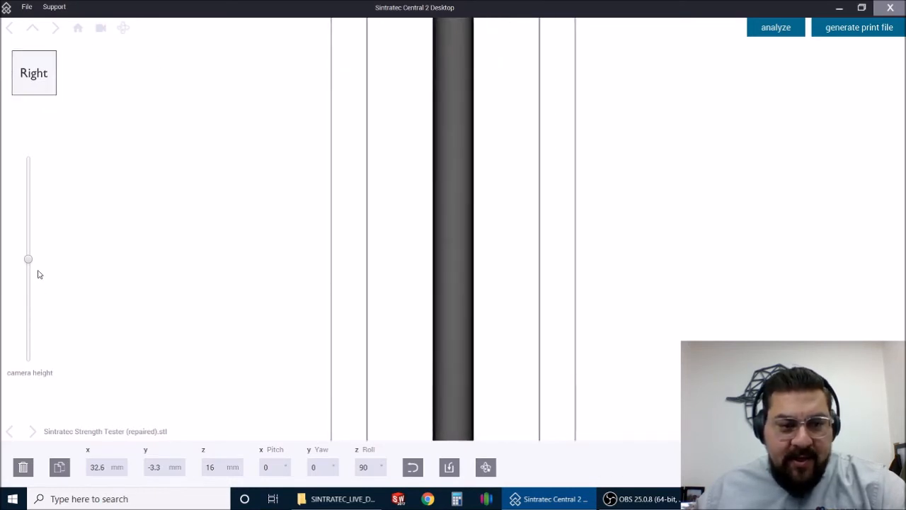
- Lower the camera to plate level to inspect the parts from the side
left_click_drag(28, 259, 29, 301)
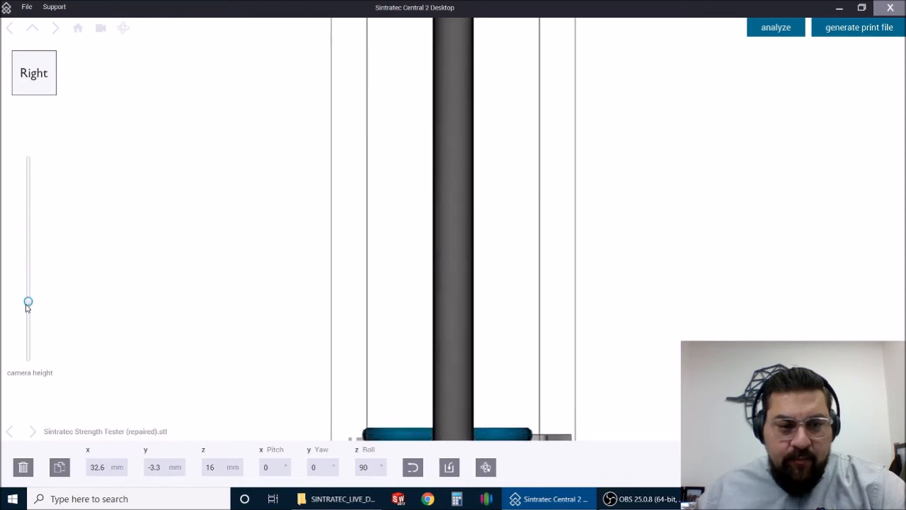
left_click_drag(28, 302, 28, 331)
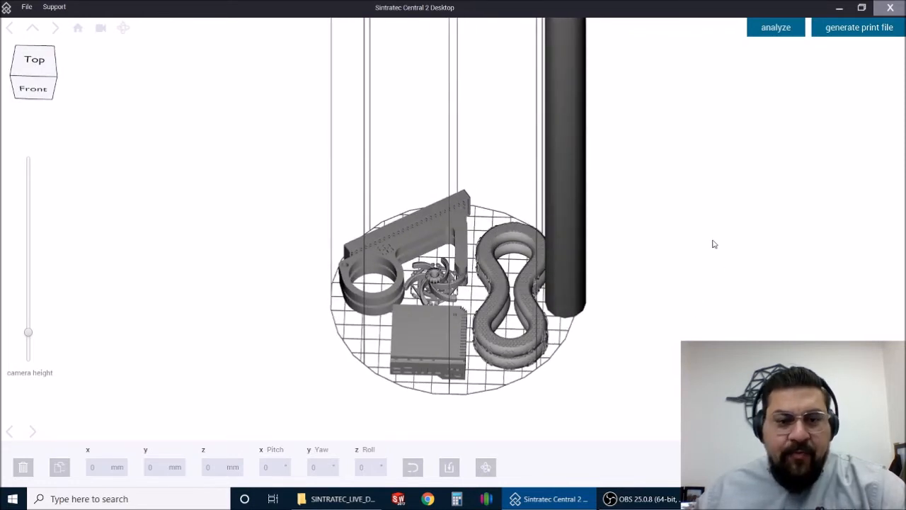
mouse_move(758, 132)
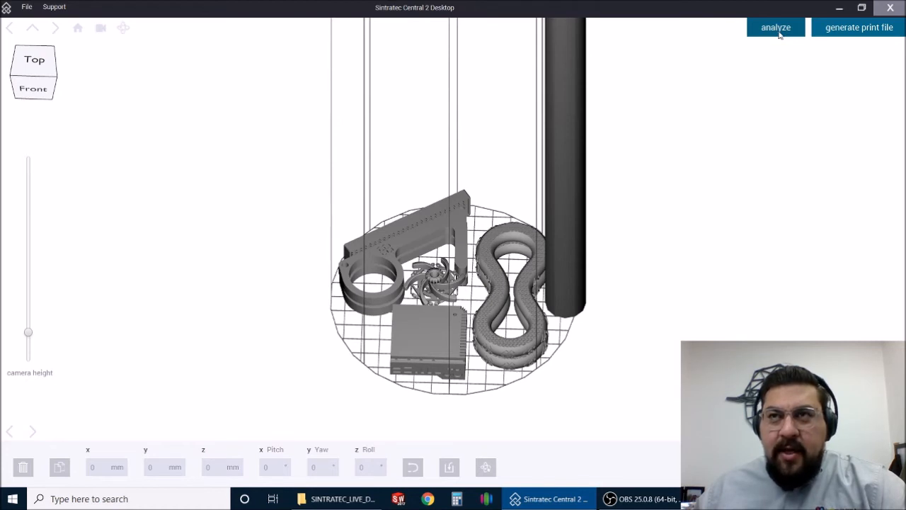
- Slice the packed parts and scrub the layer preview up to the top layer 200
left_click(776, 27)
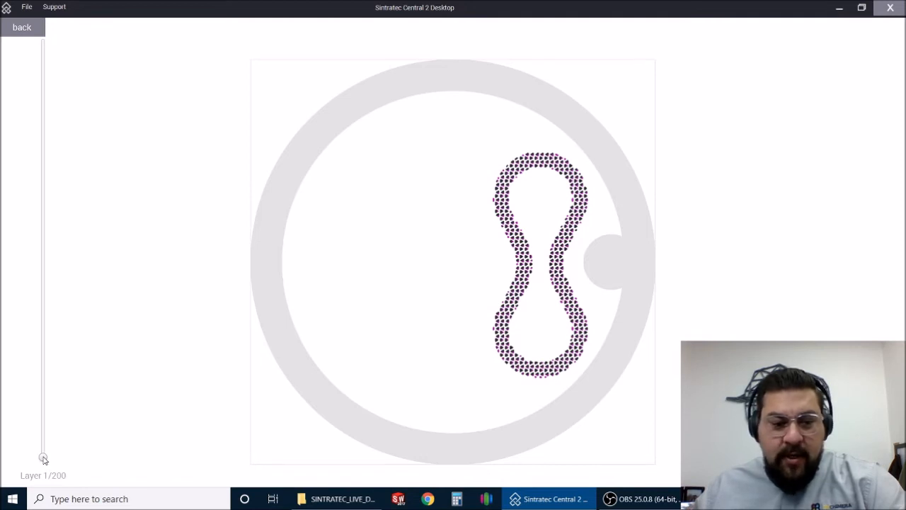
left_click_drag(43, 458, 43, 363)
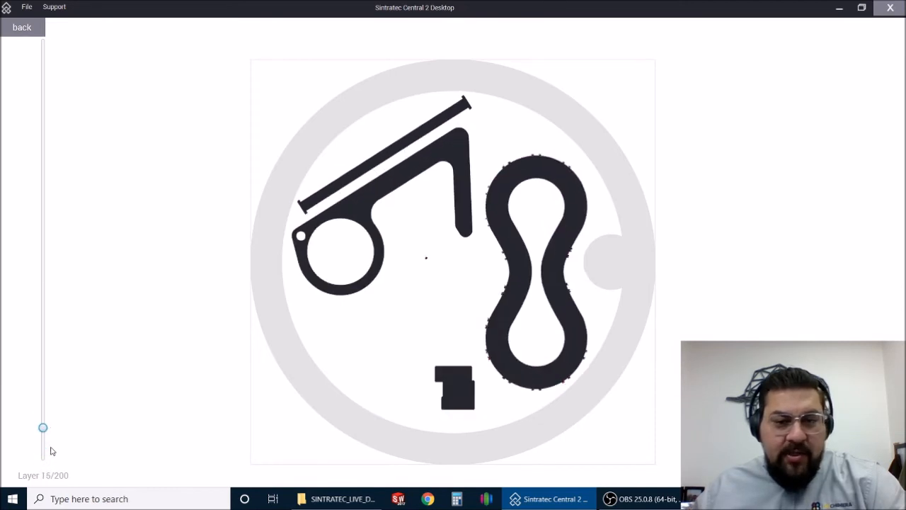
left_click_drag(42, 427, 42, 327)
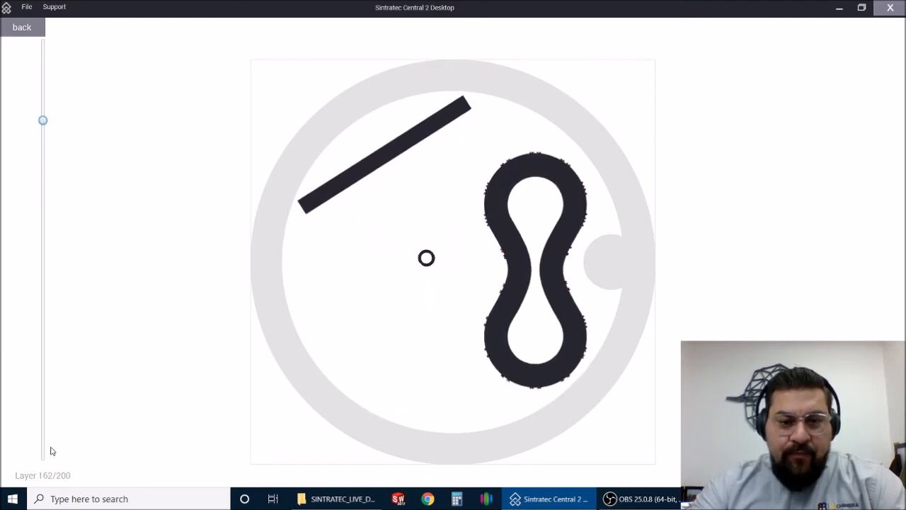
left_click_drag(42, 120, 42, 41)
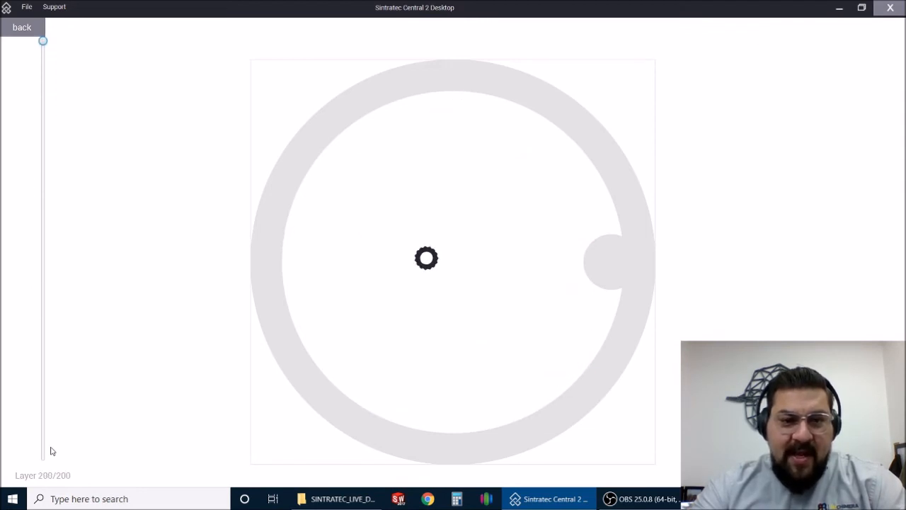
- Scrub the layer preview back down from layer 166 through the lowest layers
left_click_drag(43, 41, 43, 114)
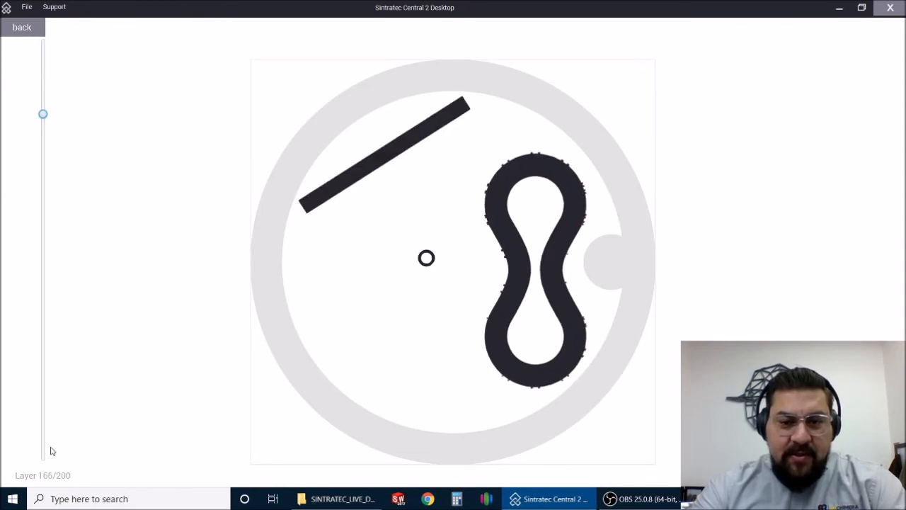
left_click_drag(43, 114, 42, 217)
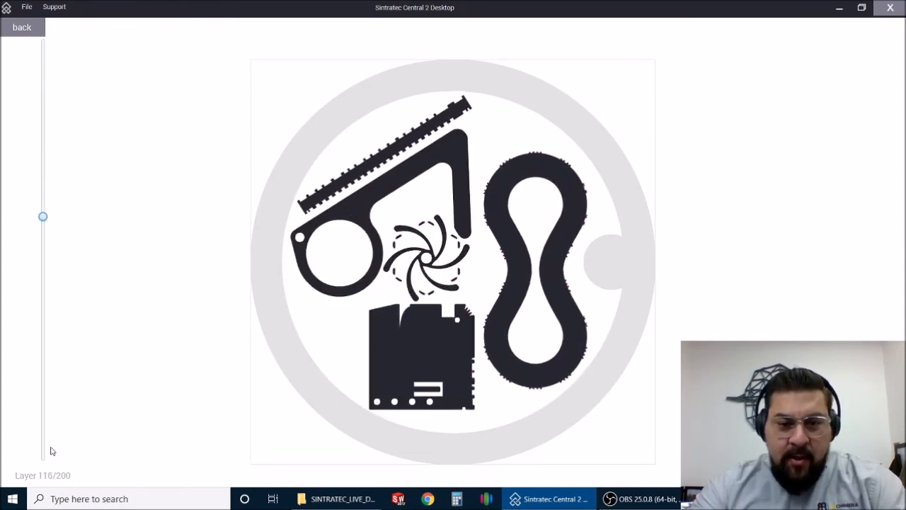
left_click_drag(42, 217, 42, 321)
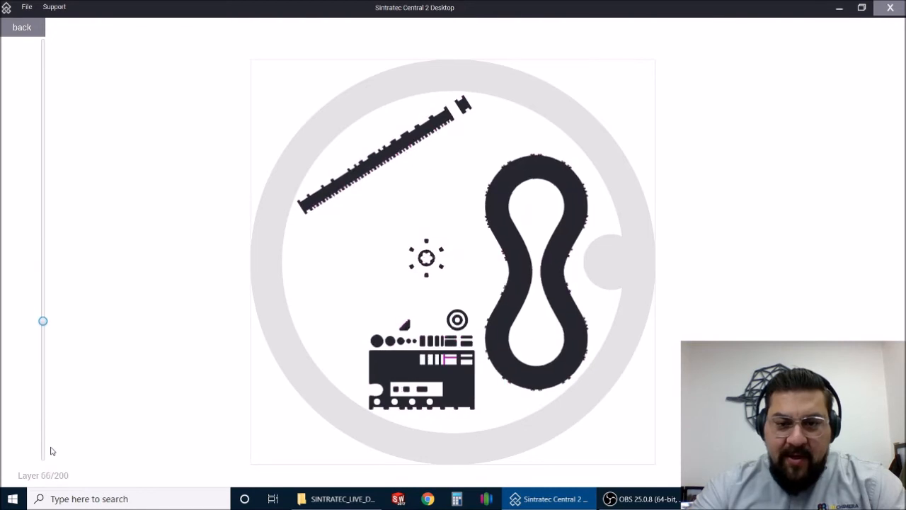
left_click_drag(42, 320, 42, 423)
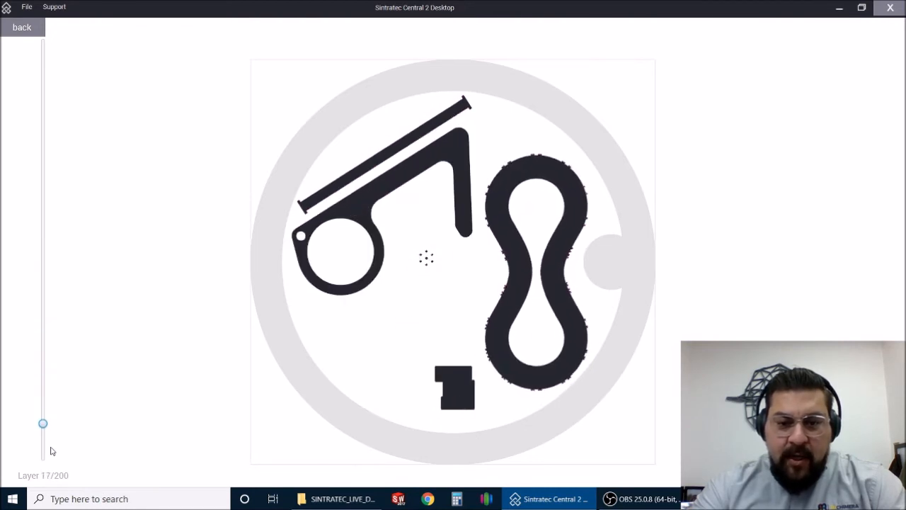
left_click_drag(42, 423, 42, 457)
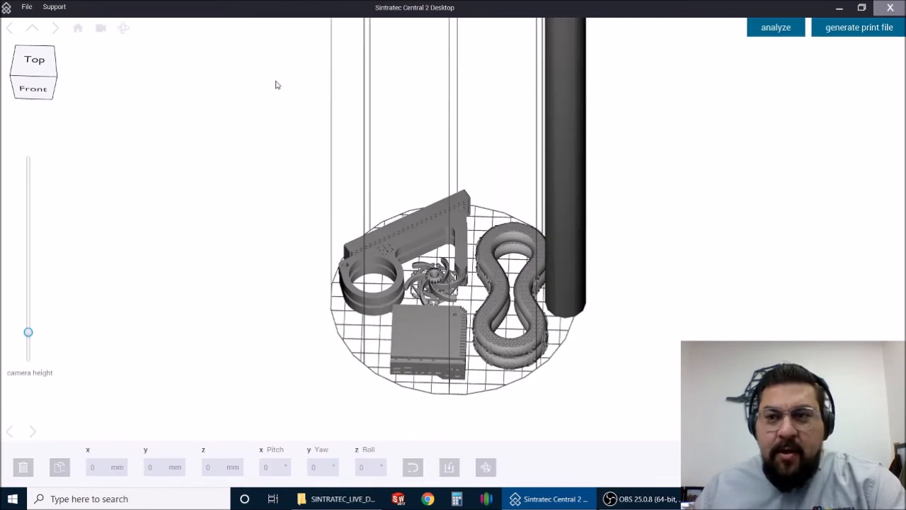
- Save the print job as printjob_liveDemo.stec in the SINTRATEC_LIVE_DEMO folder
left_click(28, 7)
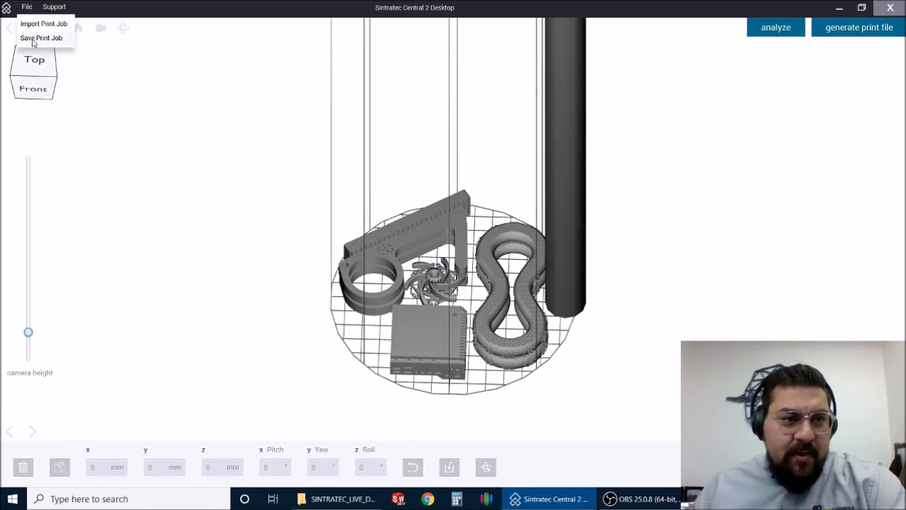
left_click(41, 37)
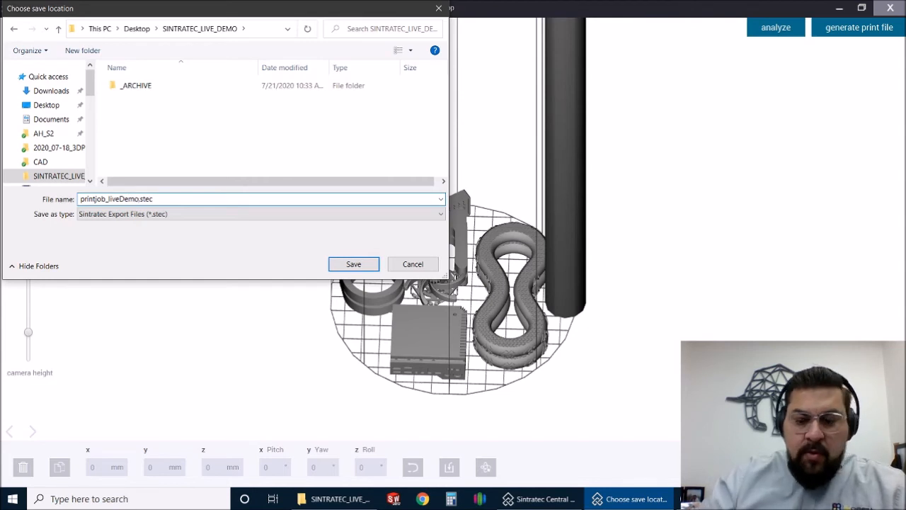
left_click(353, 263)
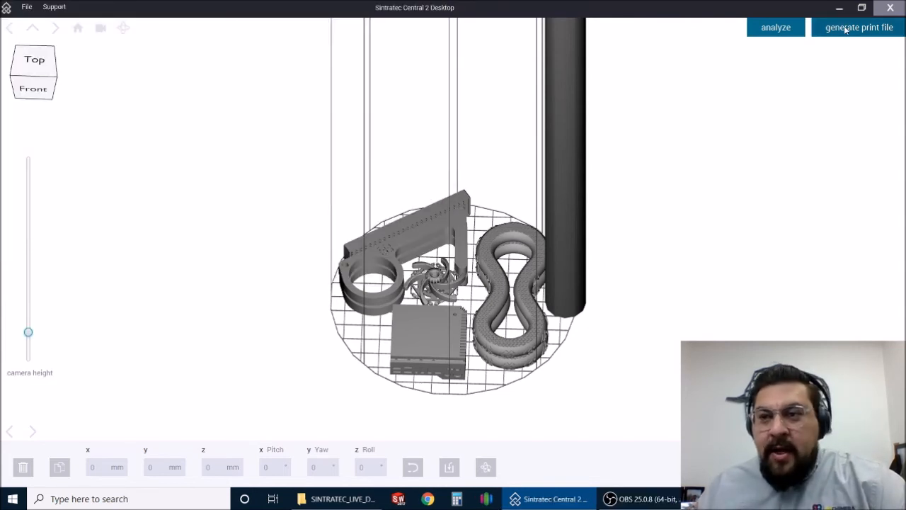
- Generate the print file and save it as printjob_liveDemo.pex in the live-demo folder
left_click(859, 27)
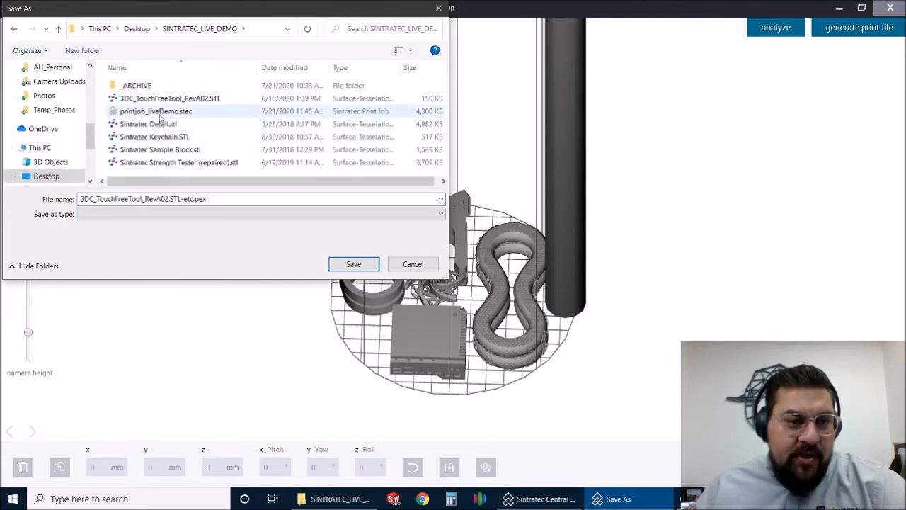
left_click(156, 111)
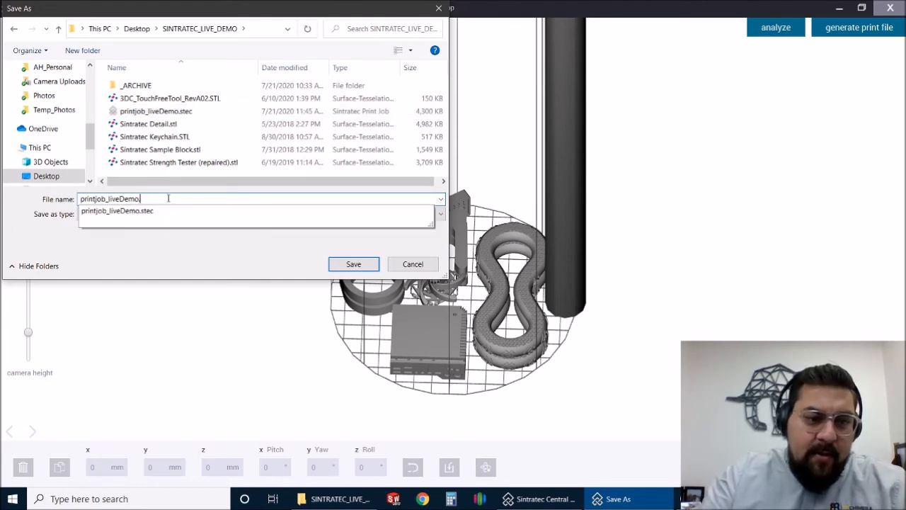
type(".pex")
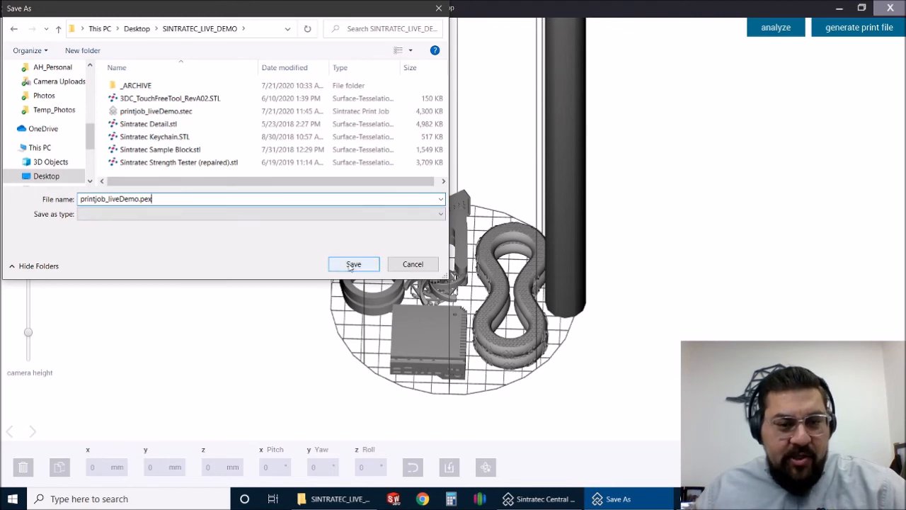
left_click(353, 264)
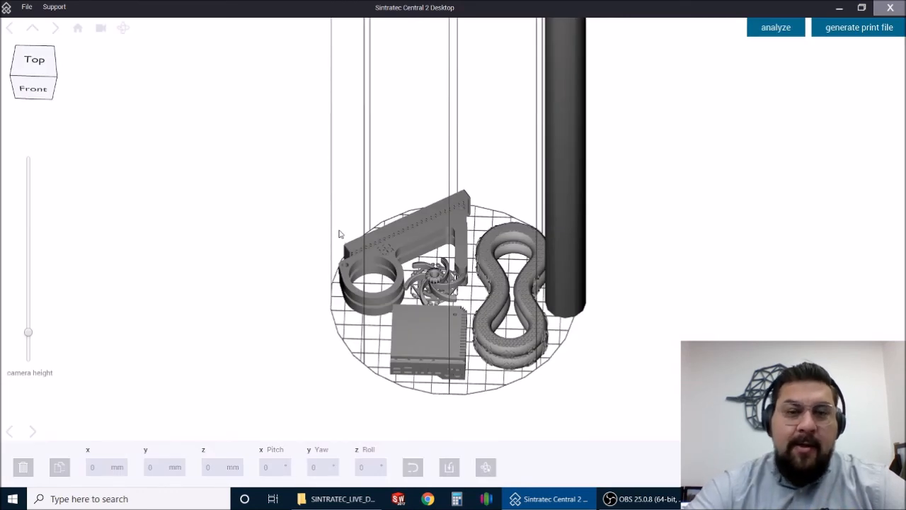
mouse_move(348, 218)
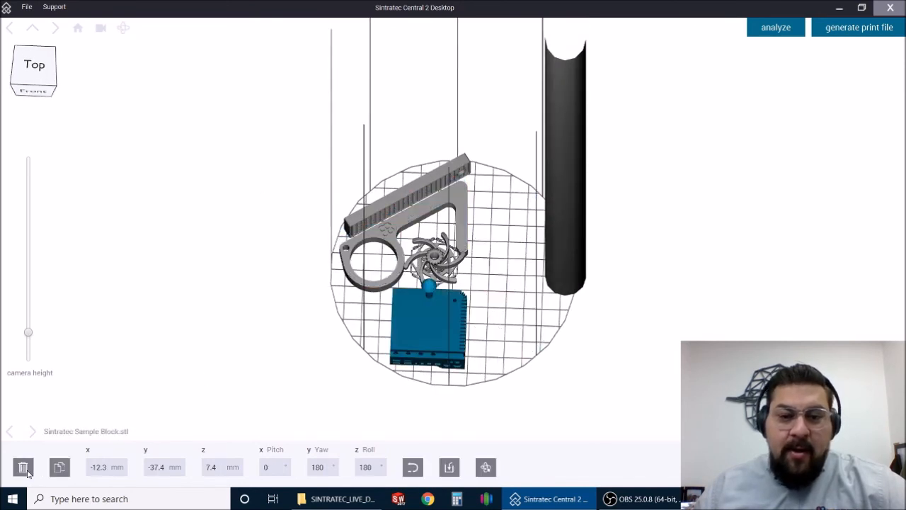
- Clear the plate and import printjob_liveDemo.stec from the SINTRATEC_LIVE_DEMO folder
left_click(22, 465)
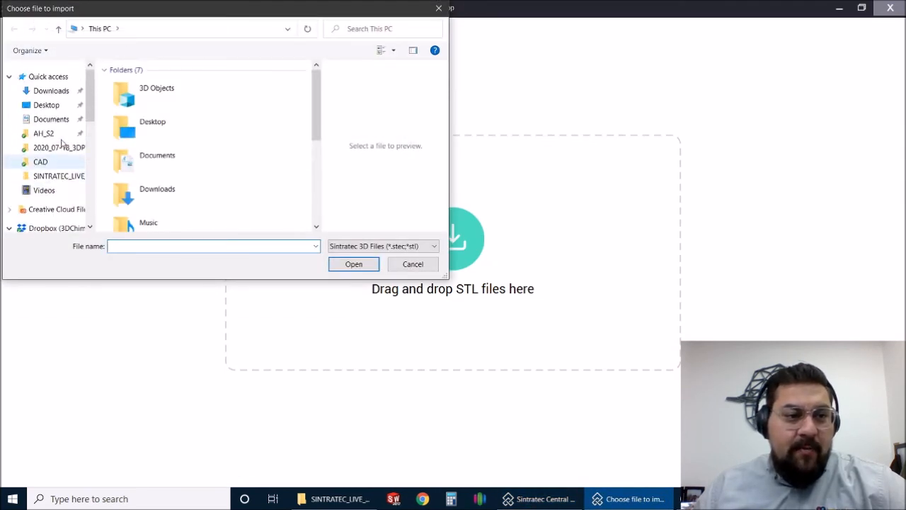
double_click(59, 176)
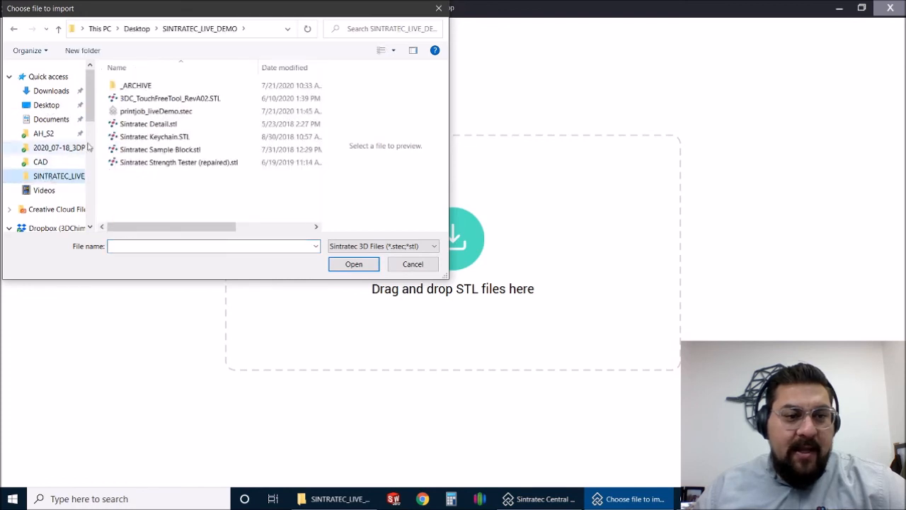
left_click(412, 264)
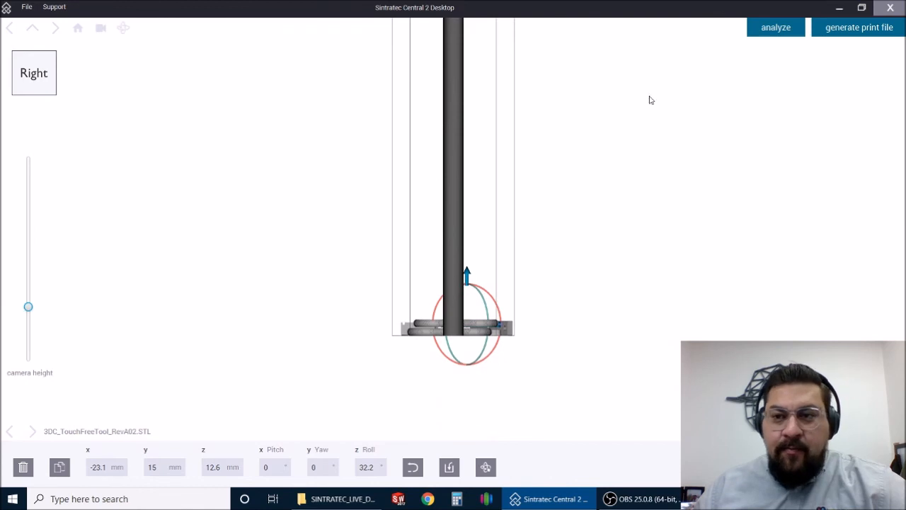
- Orbit the view, then run analyze to slice and preview the reloaded build
left_click_drag(638, 99, 316, 288)
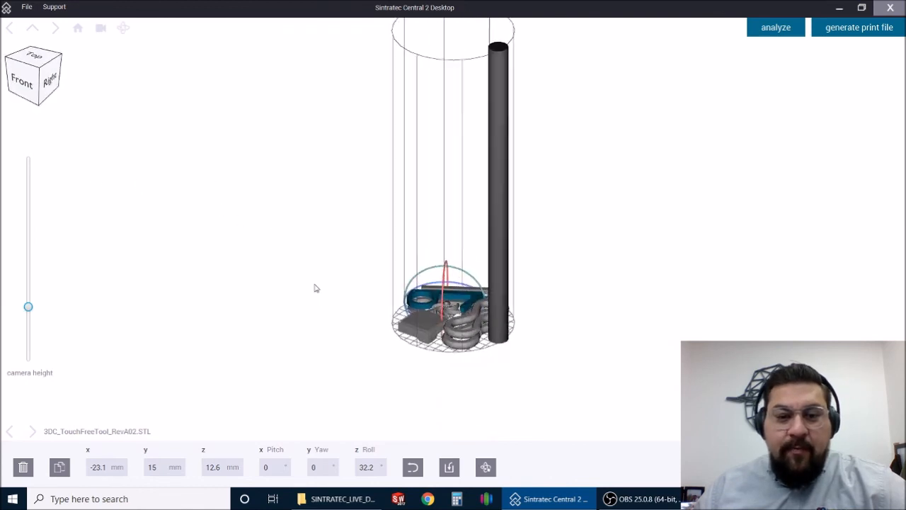
left_click(859, 27)
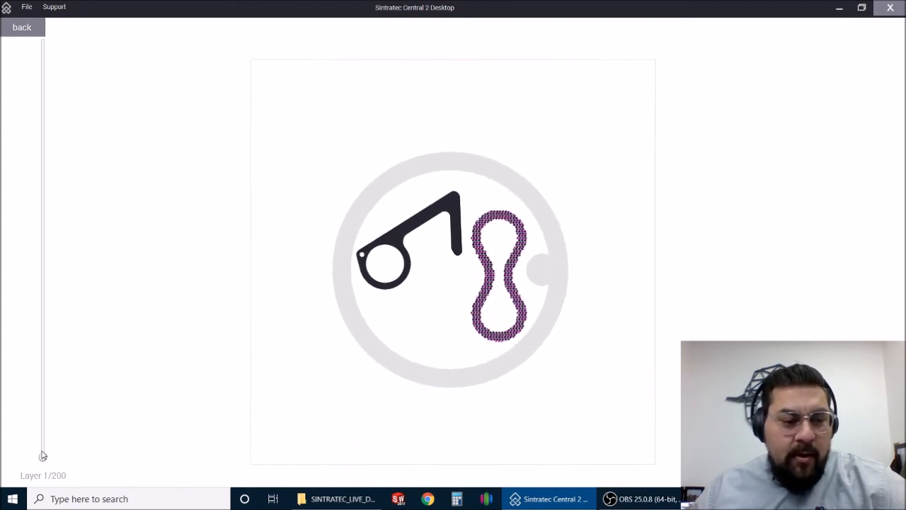
- Drag the layer slider up to layer 24 of 200
left_click_drag(43, 455, 42, 409)
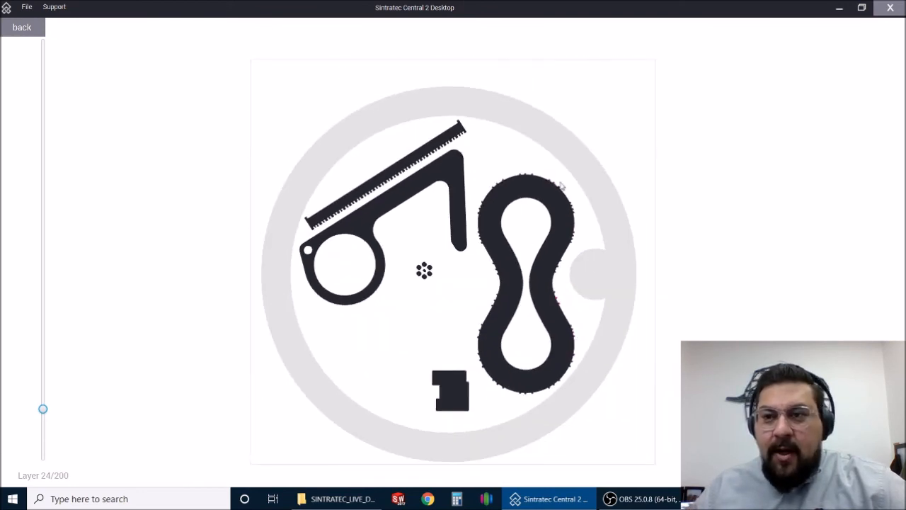
mouse_move(716, 110)
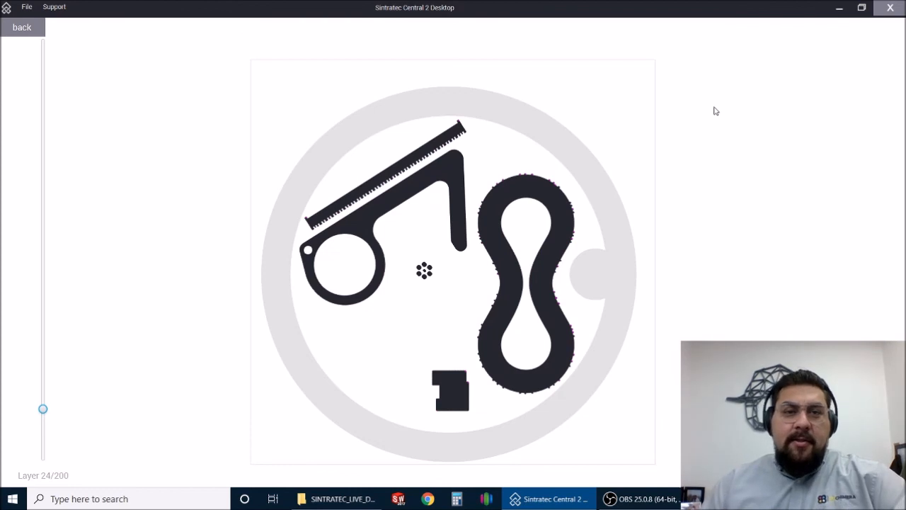